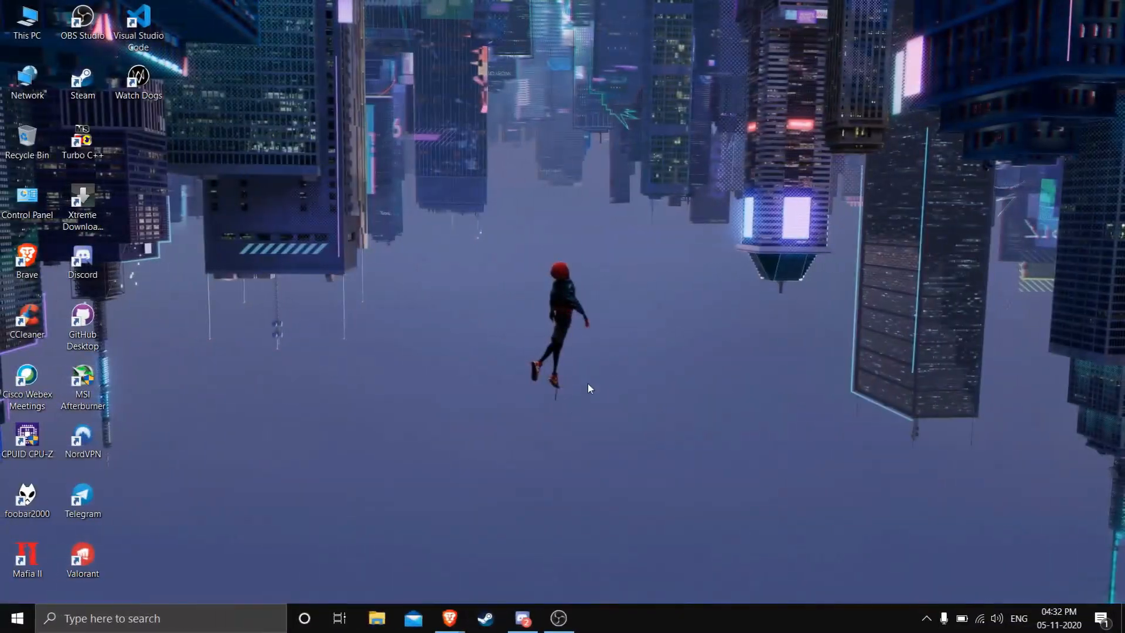
{"action": "mouse_move", "coordinate": [448, 618]}
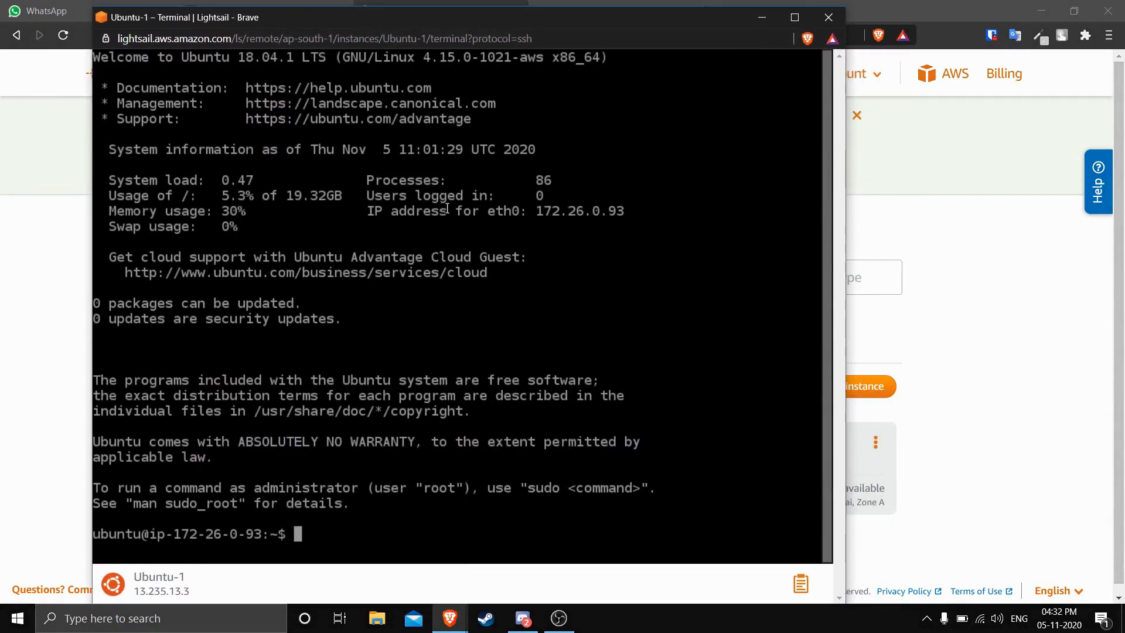
Become root with sudo su and copy the dependency repository commands from the Pterodactyl guide.
{"action": "type", "text": "sudo su"}
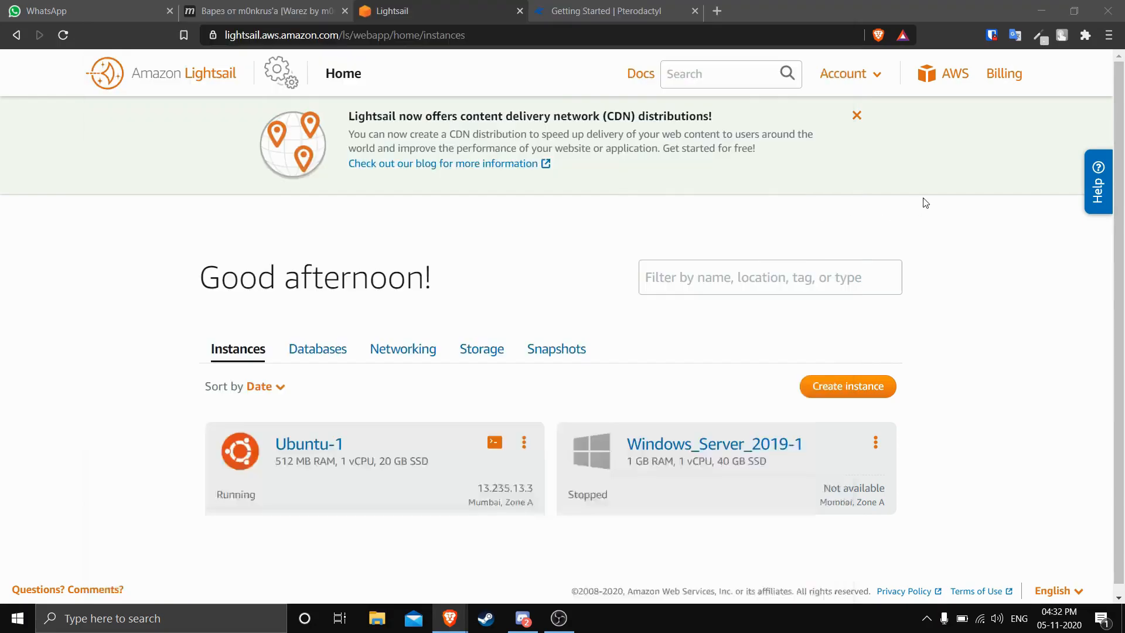
{"action": "left_click", "coordinate": [607, 11]}
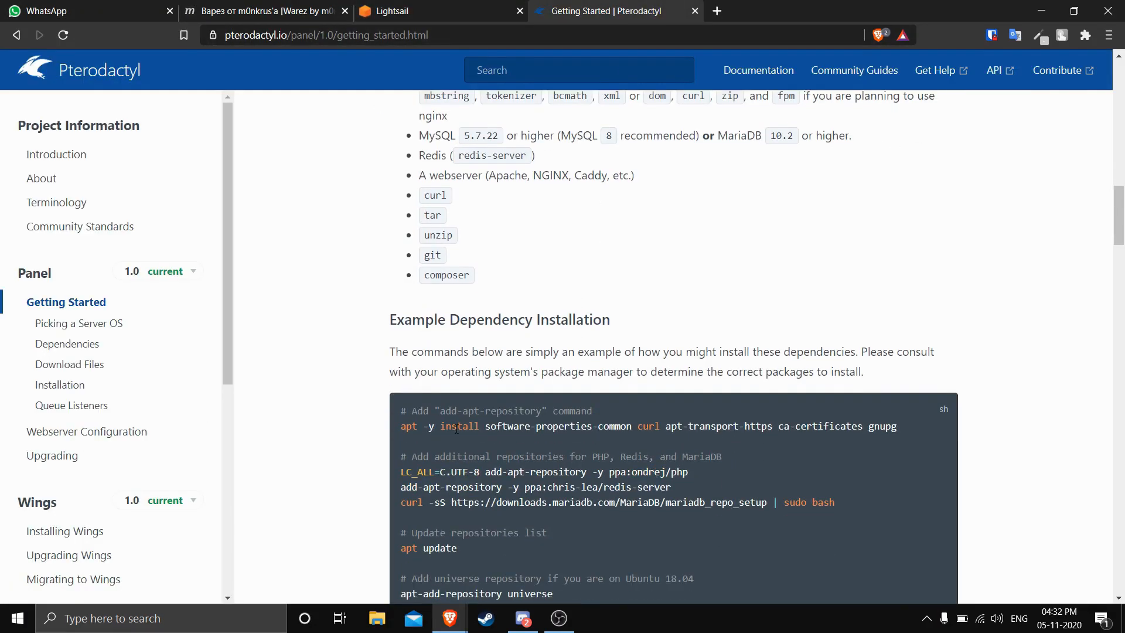
{"action": "left_click_drag", "start_coordinate": [400, 426], "coordinate": [867, 425]}
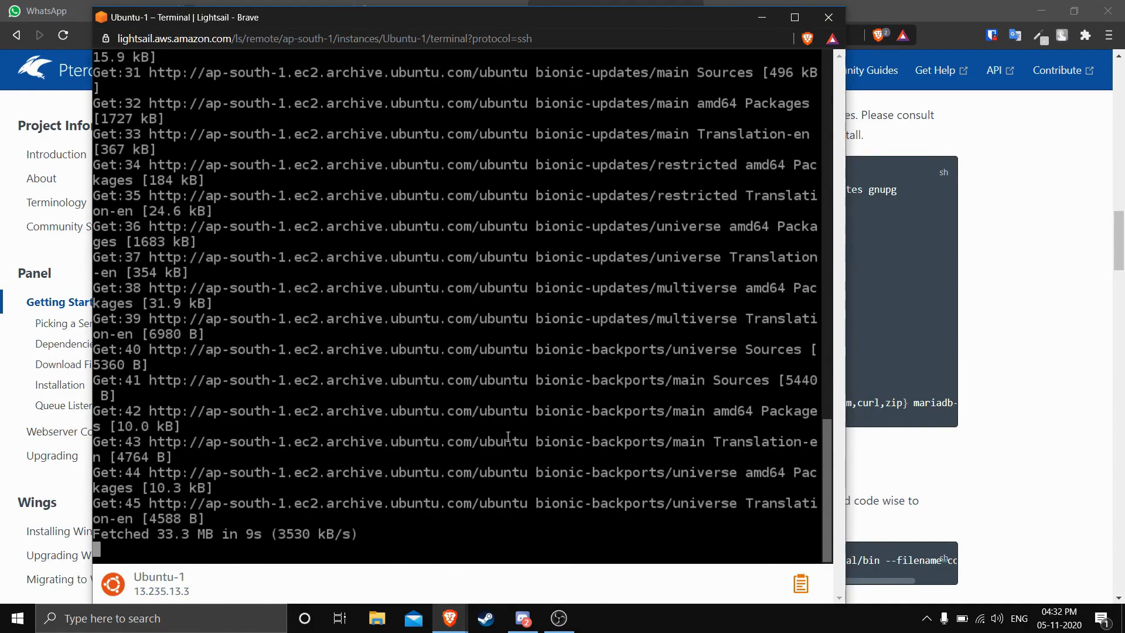
Run the pasted dependency install commands and install Composer into /usr/local/bin.
{"action": "right_click", "coordinate": [507, 437]}
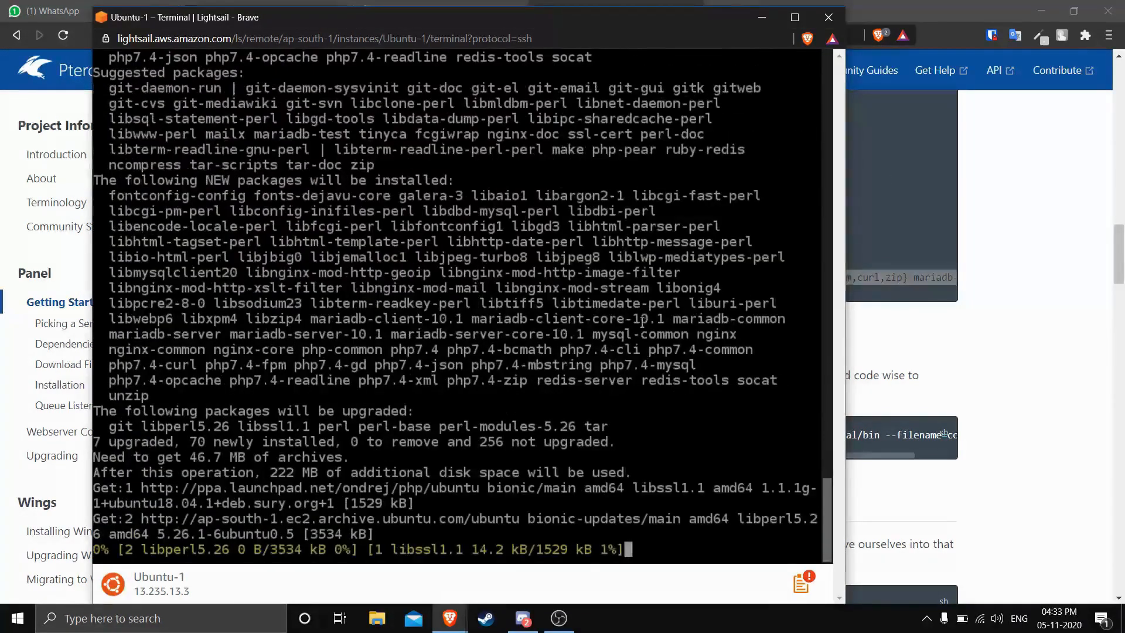
{"action": "left_click", "coordinate": [606, 12]}
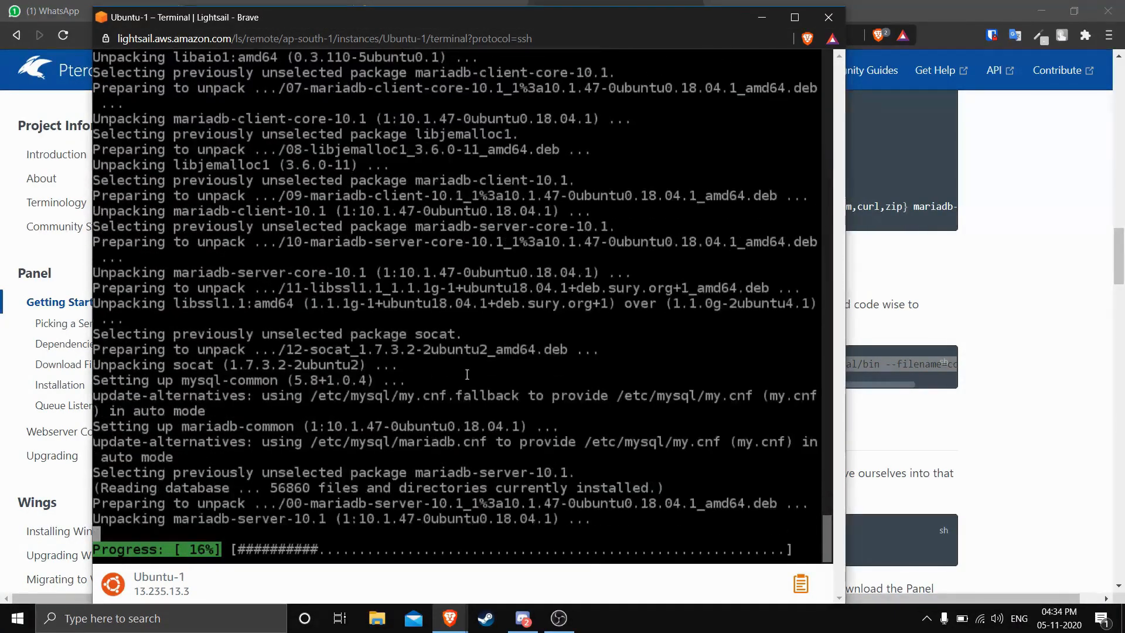
{"action": "left_click", "coordinate": [609, 12]}
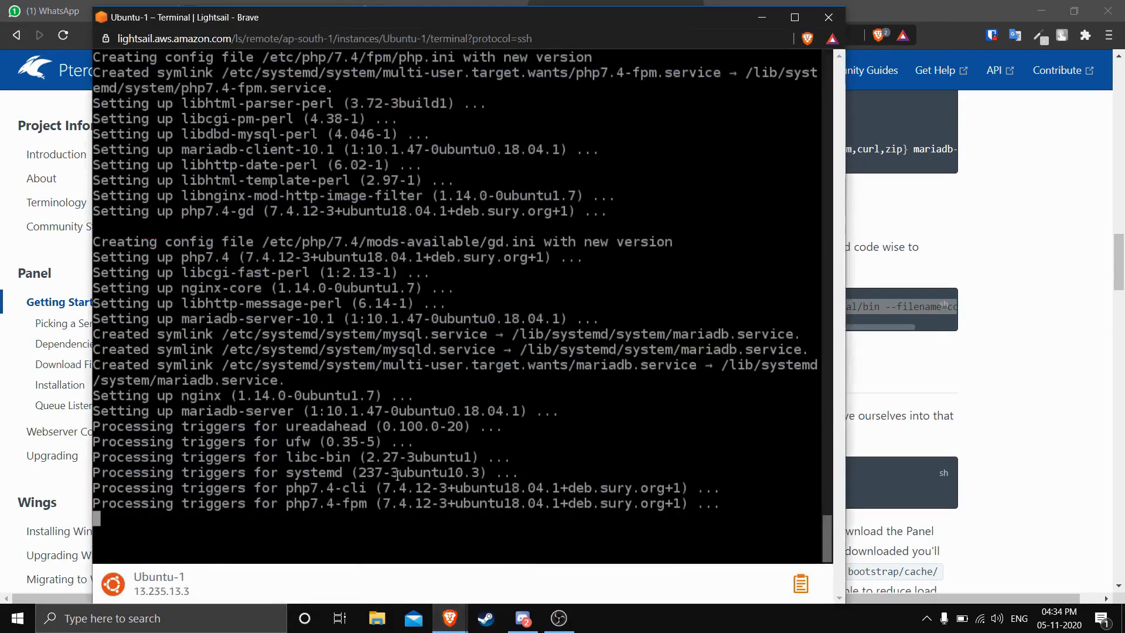
{"action": "type", "text": "curl -sS https://getcomposer.org/installer | sudo php -- --install-dir=/usr/local/bin --filename=composer"}
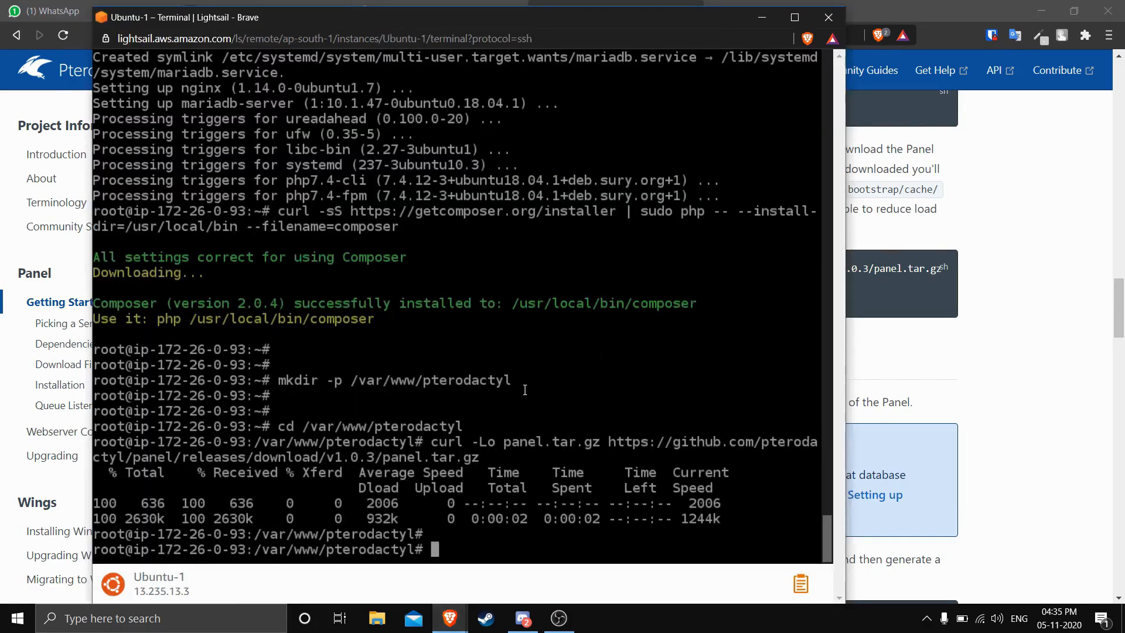
Open the Setting up MySQL guide from the docs and scroll to the Creating a user step.
{"action": "left_click", "coordinate": [597, 11]}
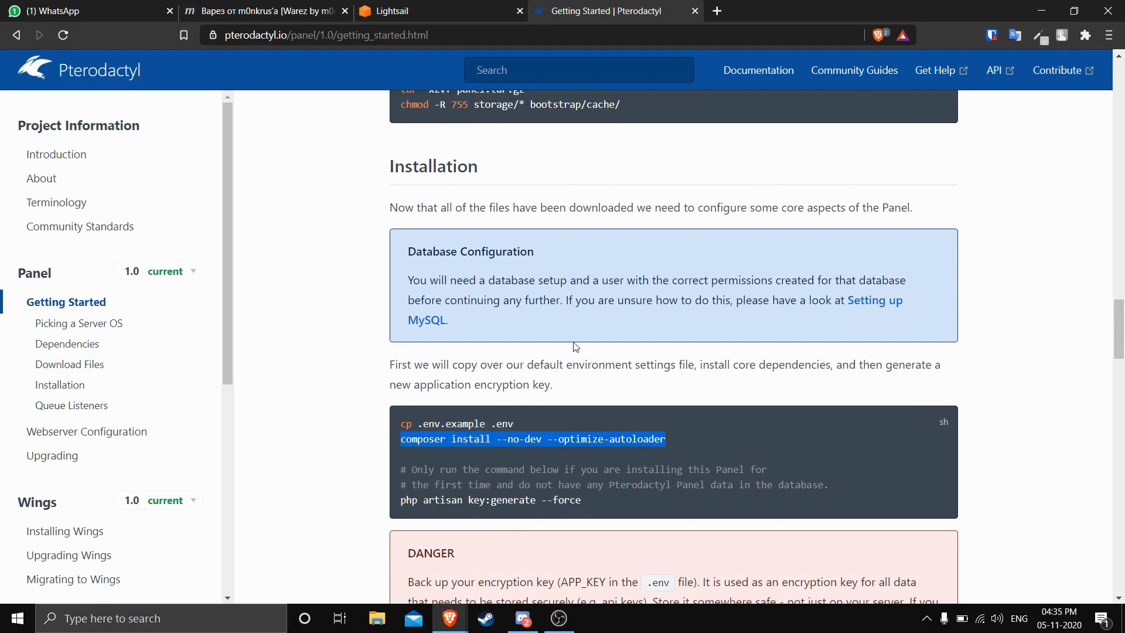
{"action": "left_click", "coordinate": [875, 300]}
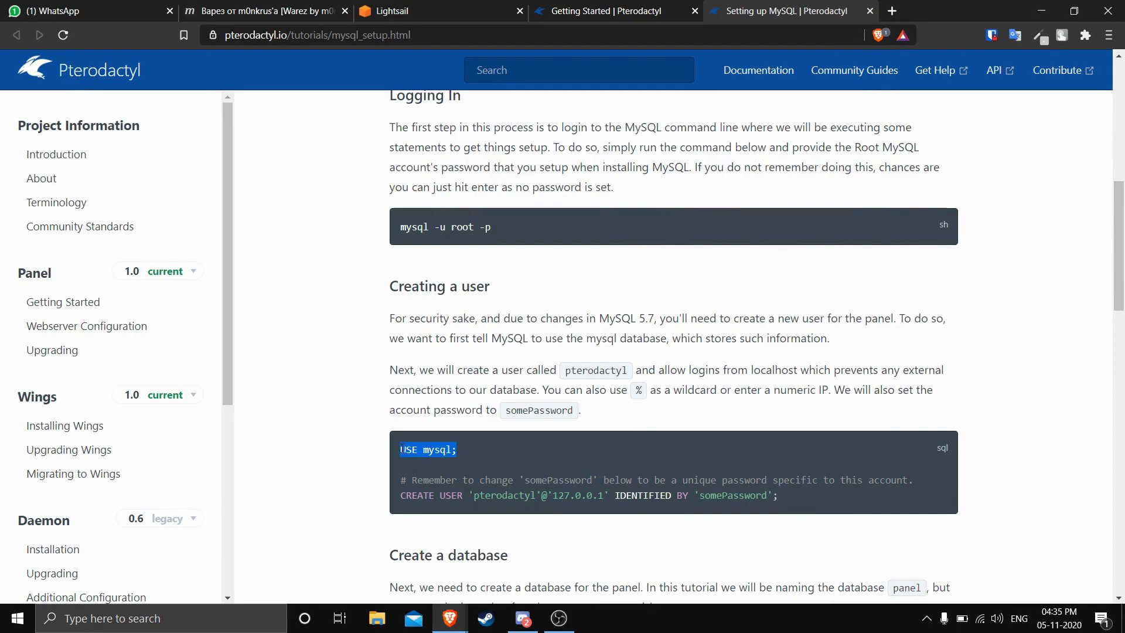
{"action": "scroll", "scroll_direction": "down", "scroll_amount": 3}
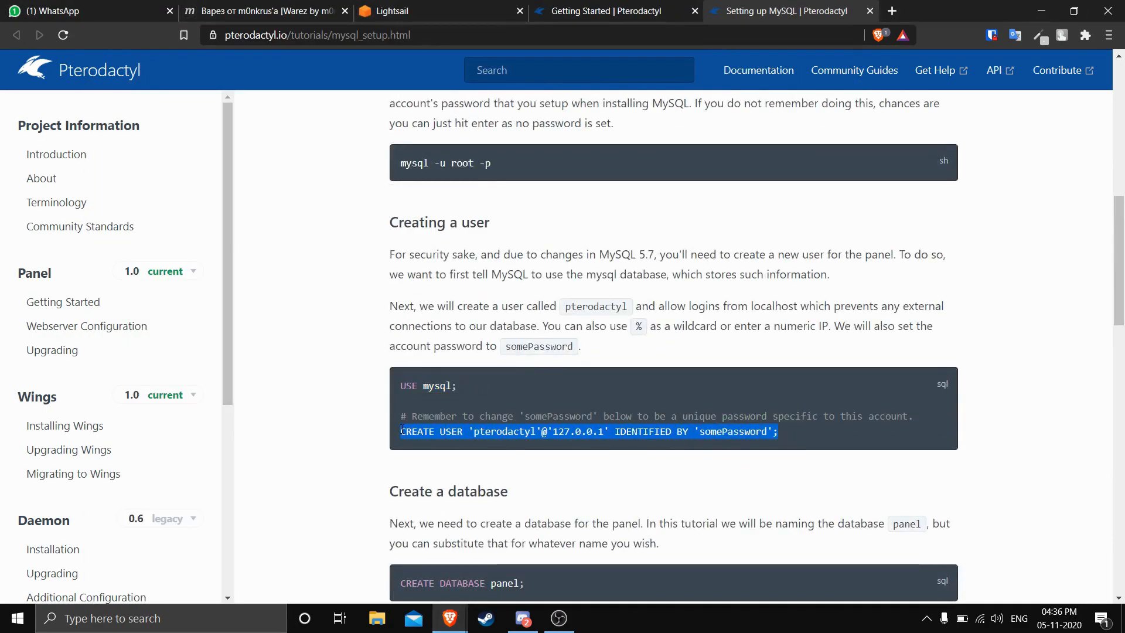
{"action": "left_click", "coordinate": [894, 11]}
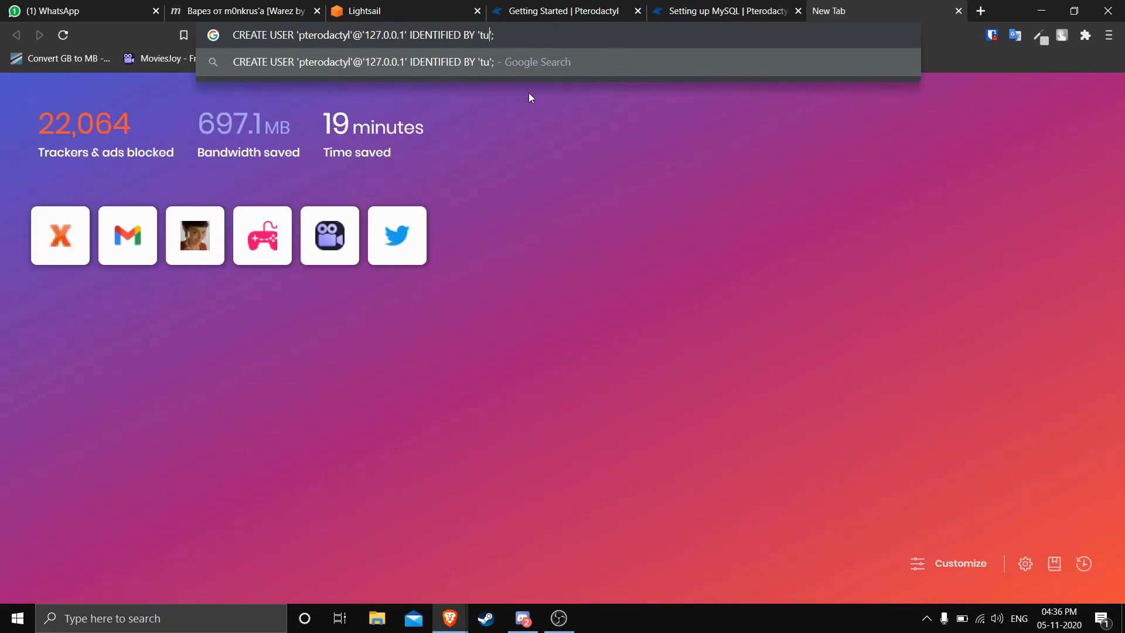
{"action": "type", "text": "somePassword"}
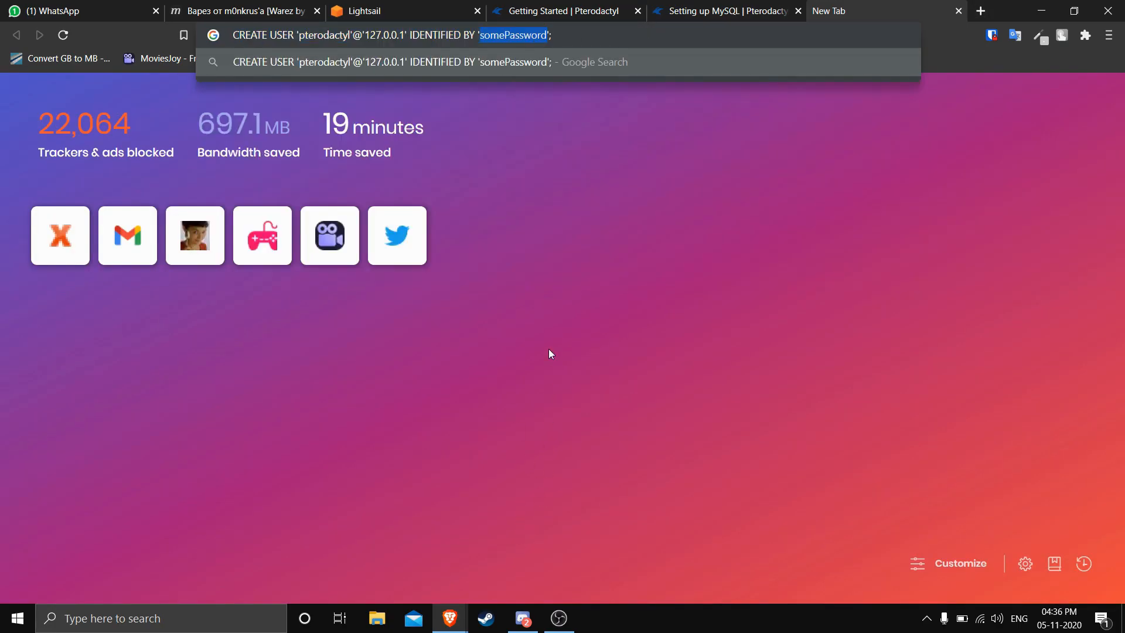
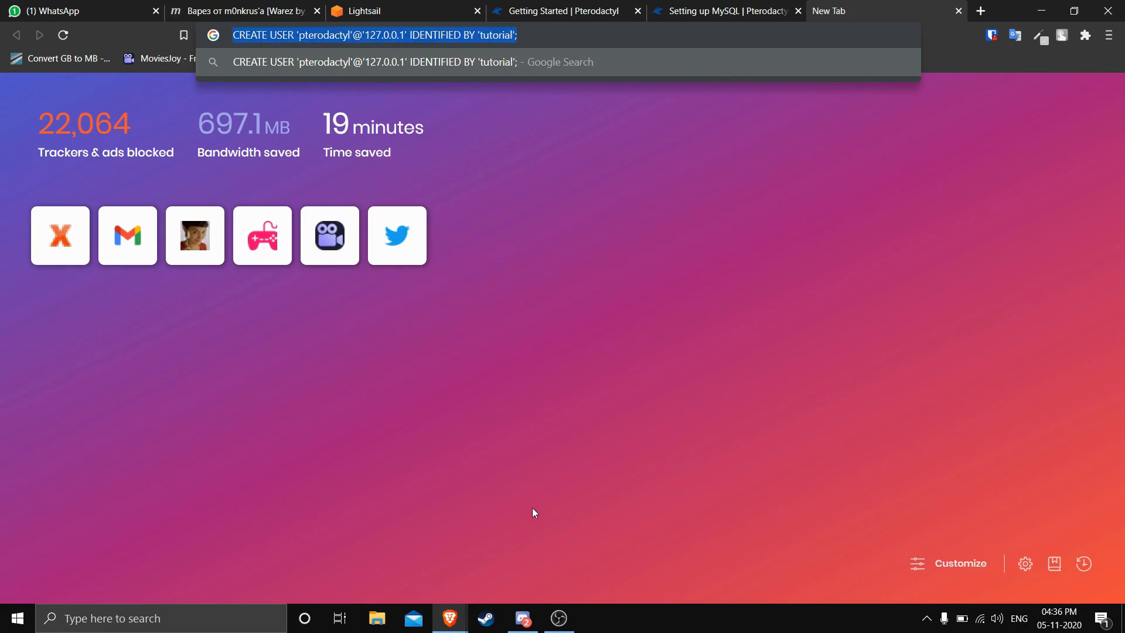
{"action": "left_click", "coordinate": [570, 10]}
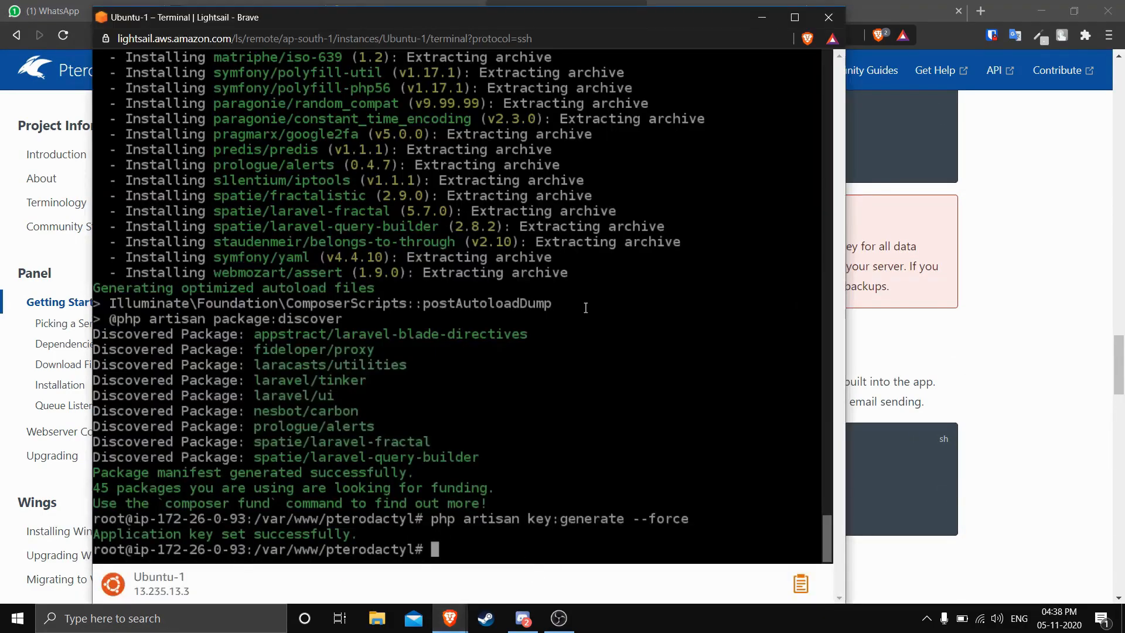
{"action": "type", "text": "php artisan p:environment:setup"}
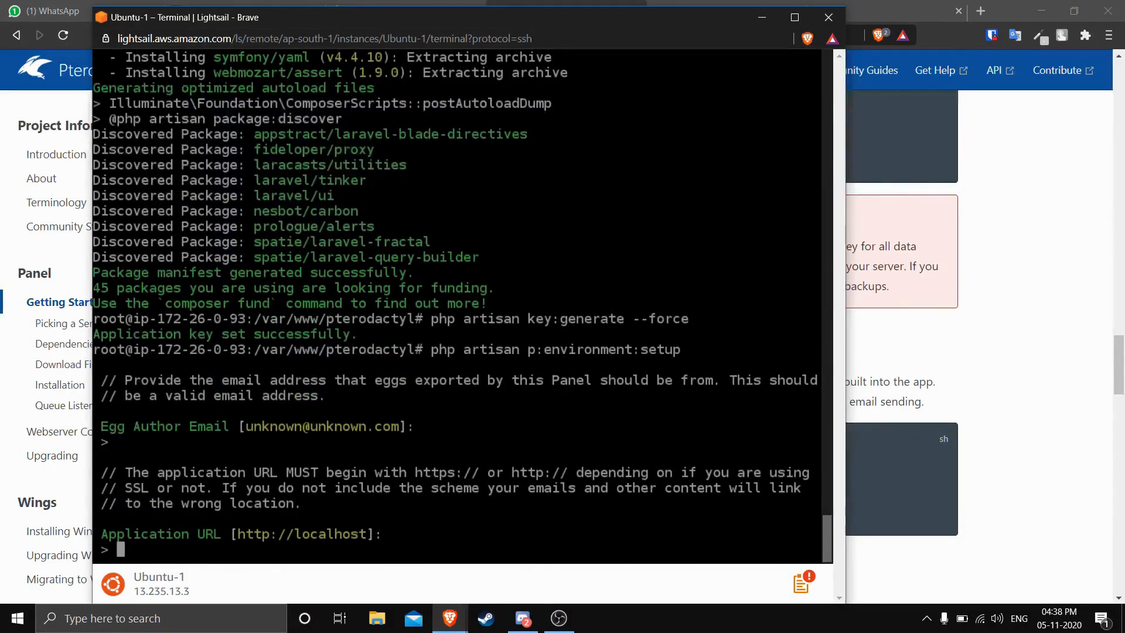
{"action": "type", "text": "http://"}
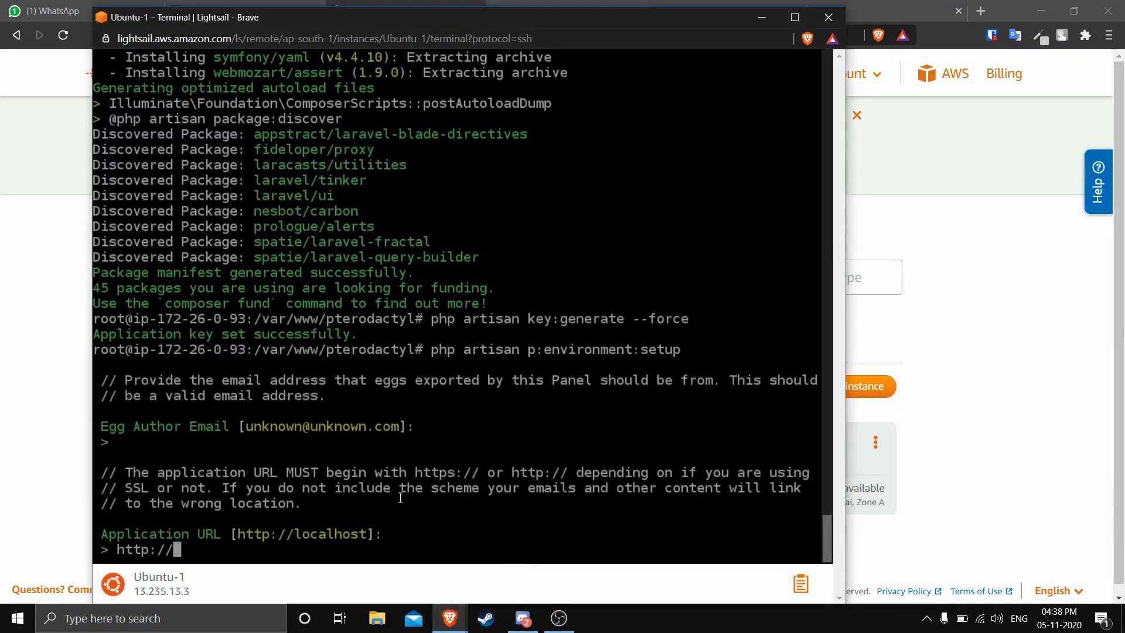
{"action": "type", "text": "13.235.13.3"}
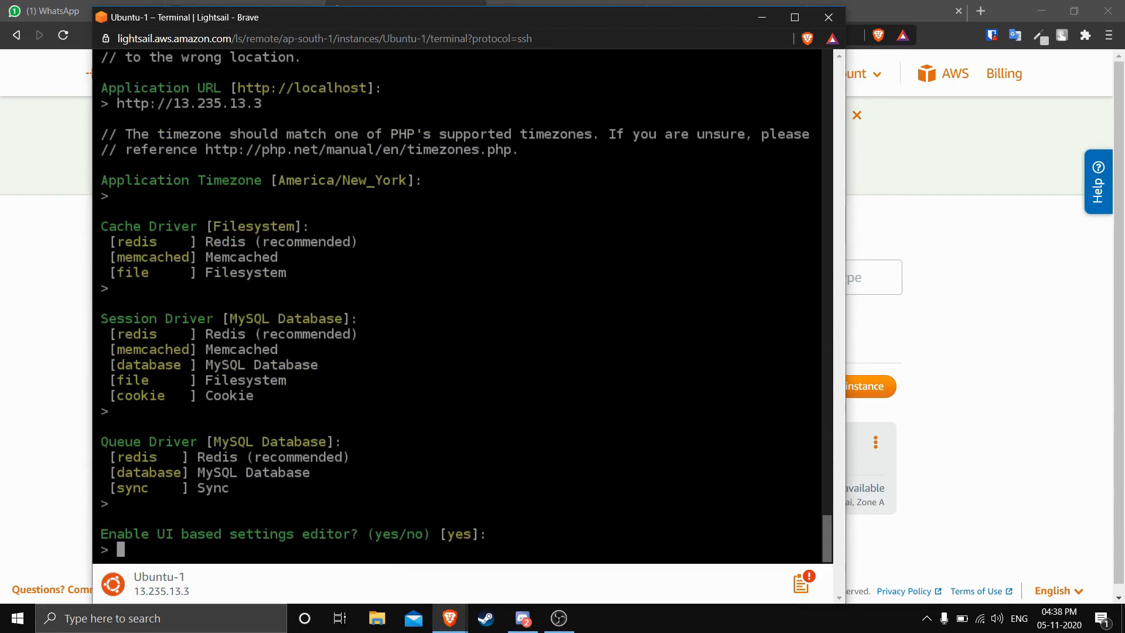
{"action": "left_click", "coordinate": [565, 11]}
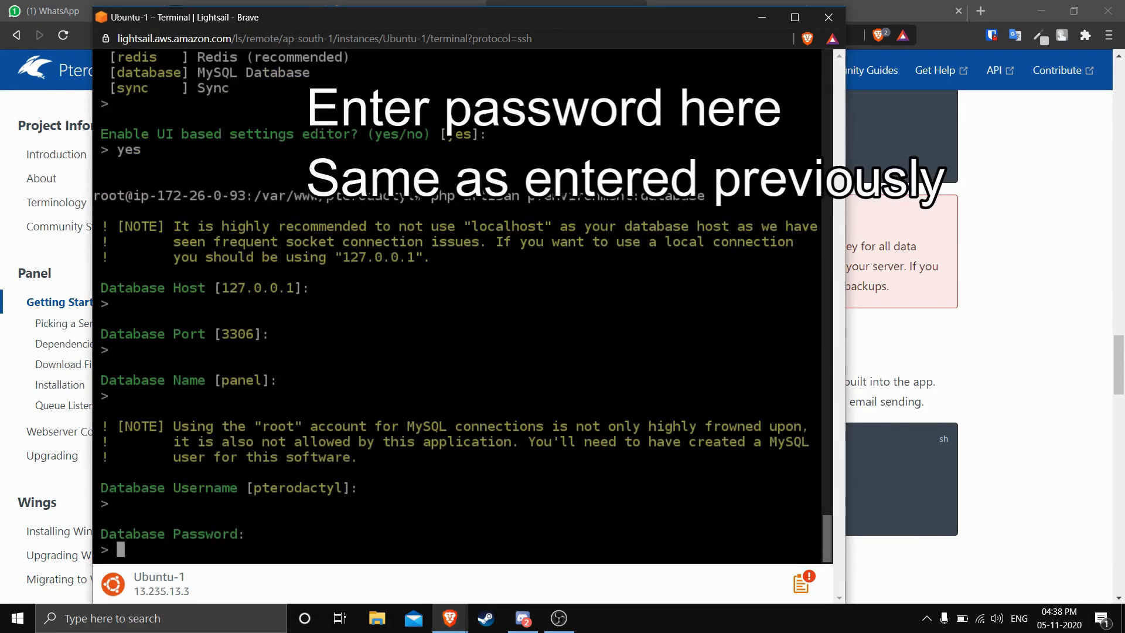
{"action": "key", "text": "Enter"}
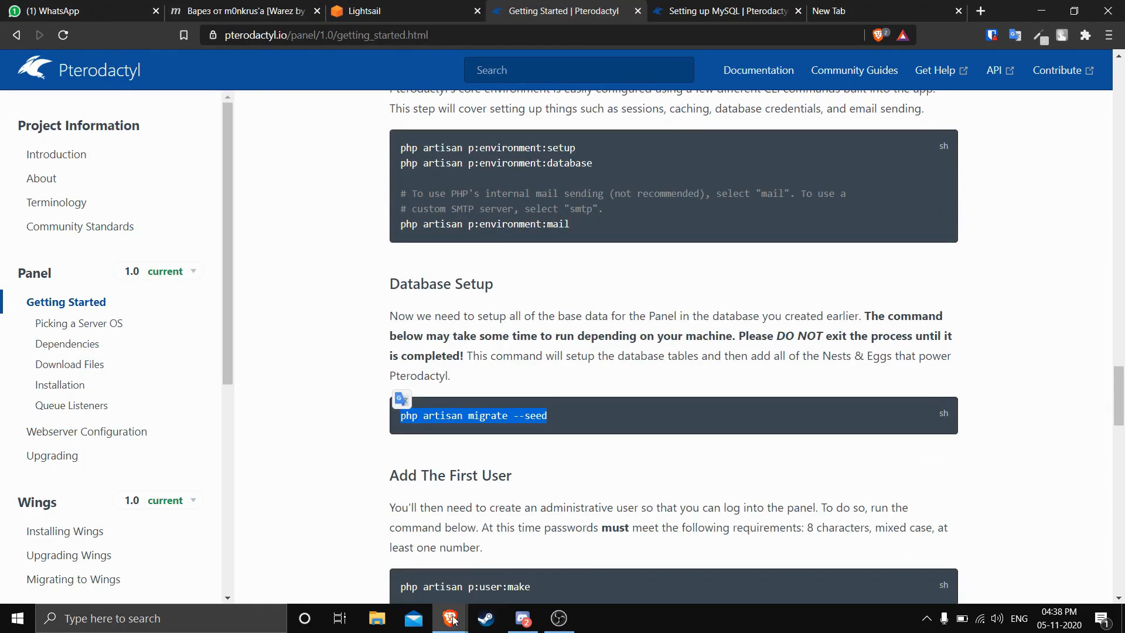
Create the admin user with the tutorial Gmail address, then set www-data ownership.
{"action": "scroll", "scroll_direction": "down", "scroll_amount": 3}
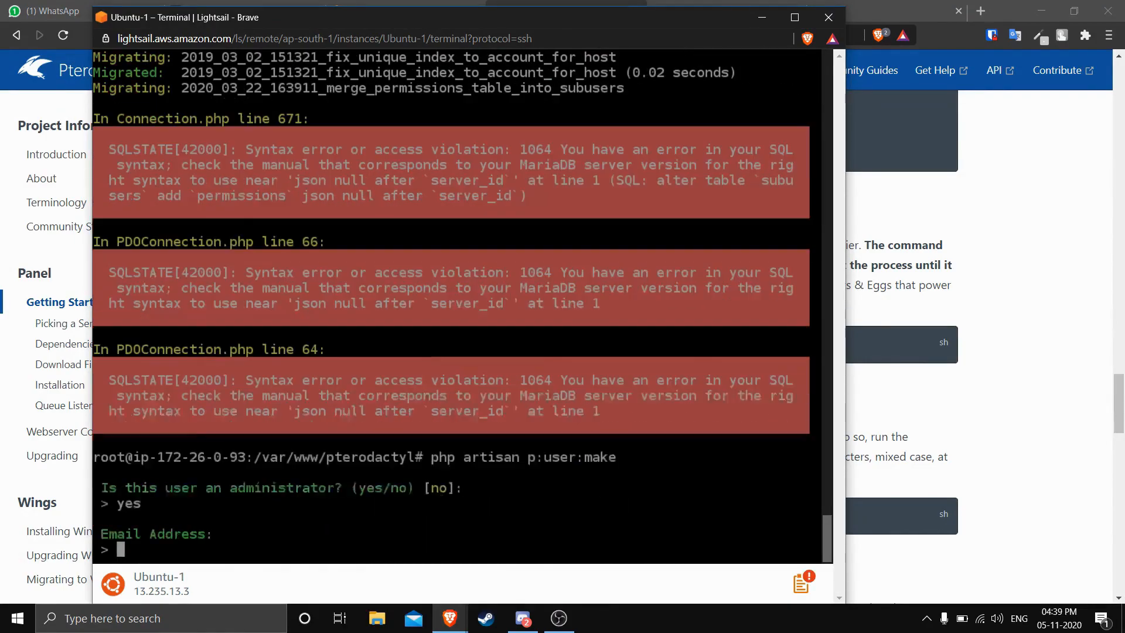
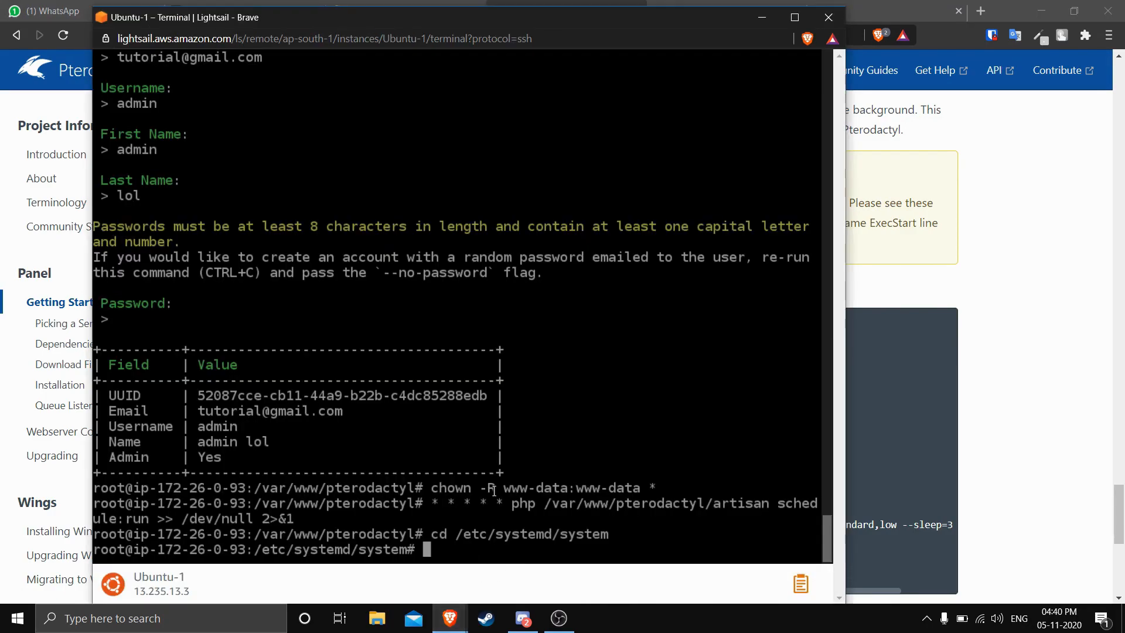
Write pteroq.service via cat with the pasted unit contents and enable redis-server.
{"action": "type", "text": "cat > pteroq.service"}
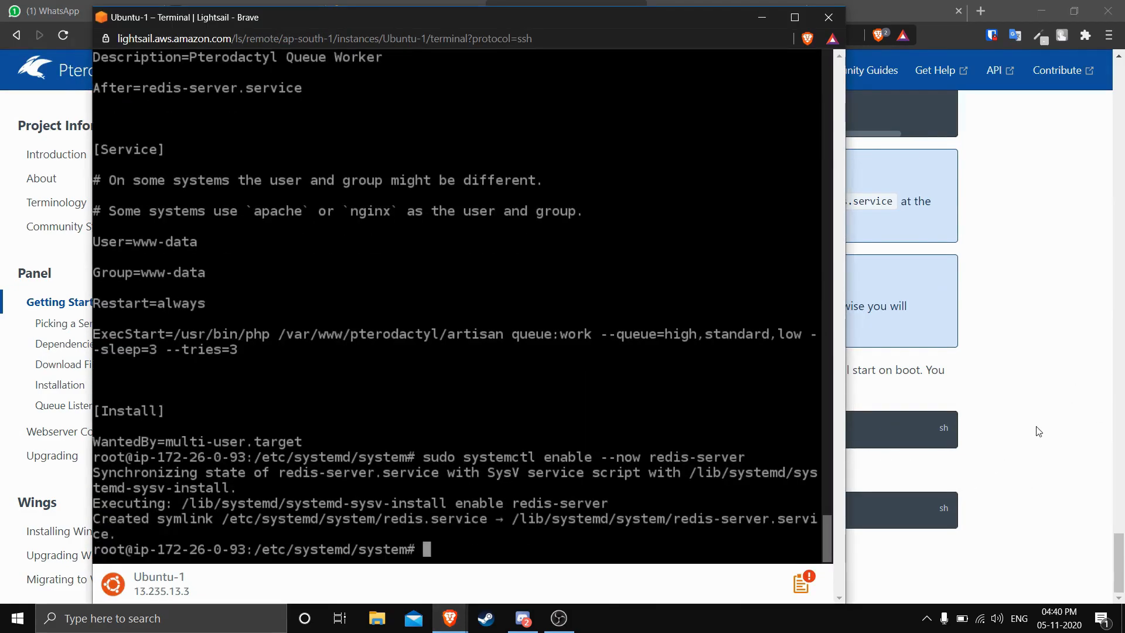
{"action": "left_click", "coordinate": [560, 11]}
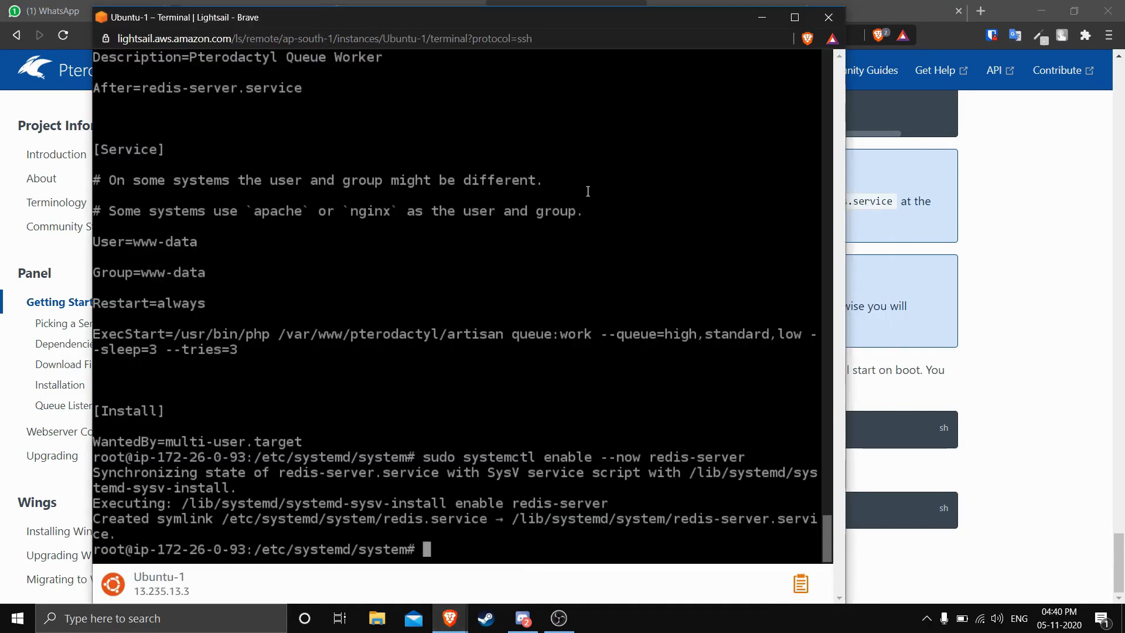
{"action": "left_click", "coordinate": [564, 10]}
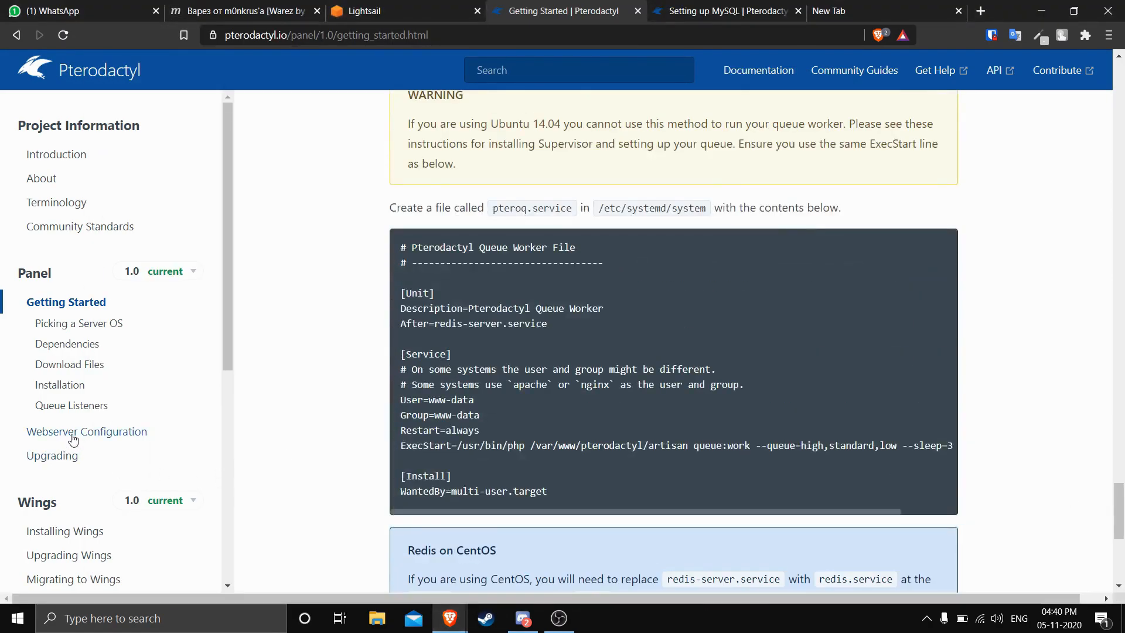
Enable pteroq.service, open the Webserver Configuration guide, and copy the non-SSL NGINX config.
{"action": "left_click", "coordinate": [86, 432]}
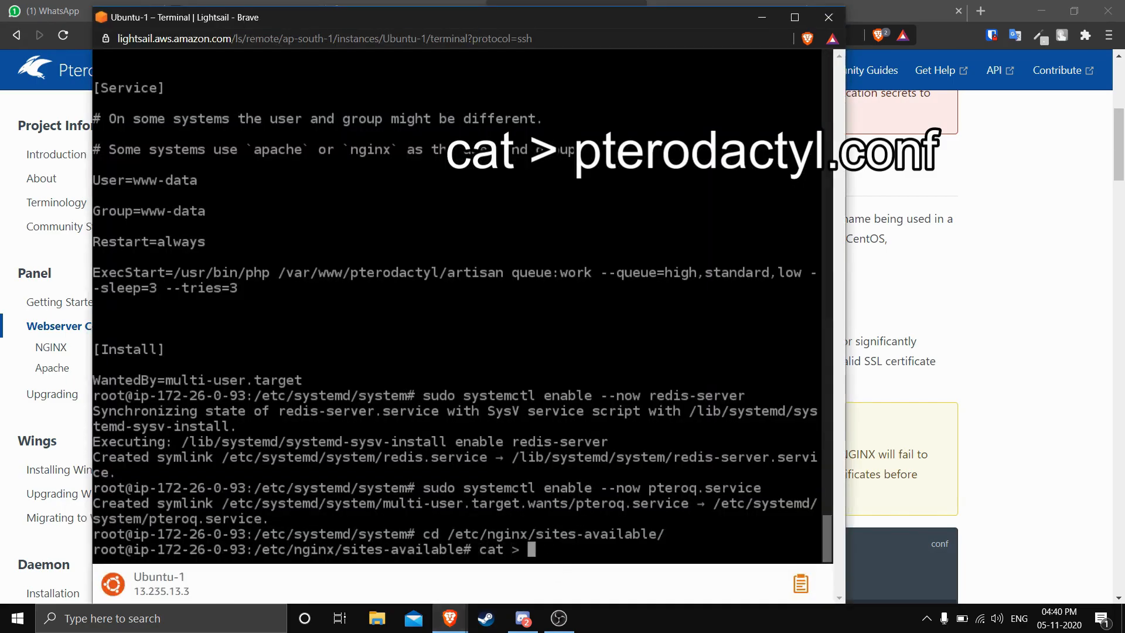
{"action": "left_click", "coordinate": [578, 10]}
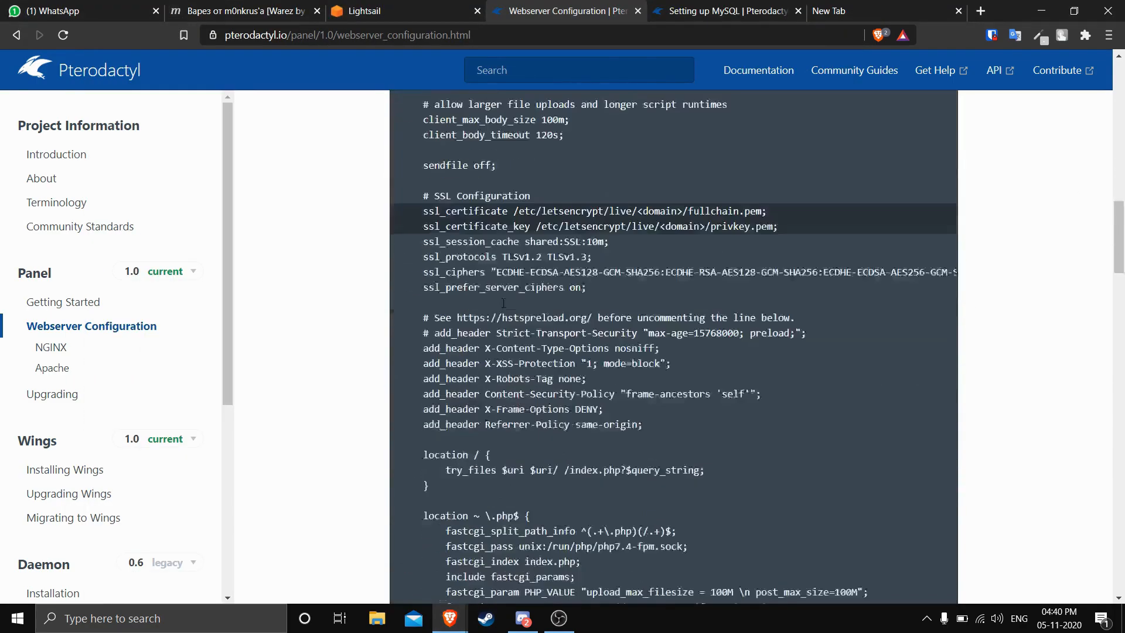
{"action": "scroll", "scroll_direction": "down", "scroll_amount": 3}
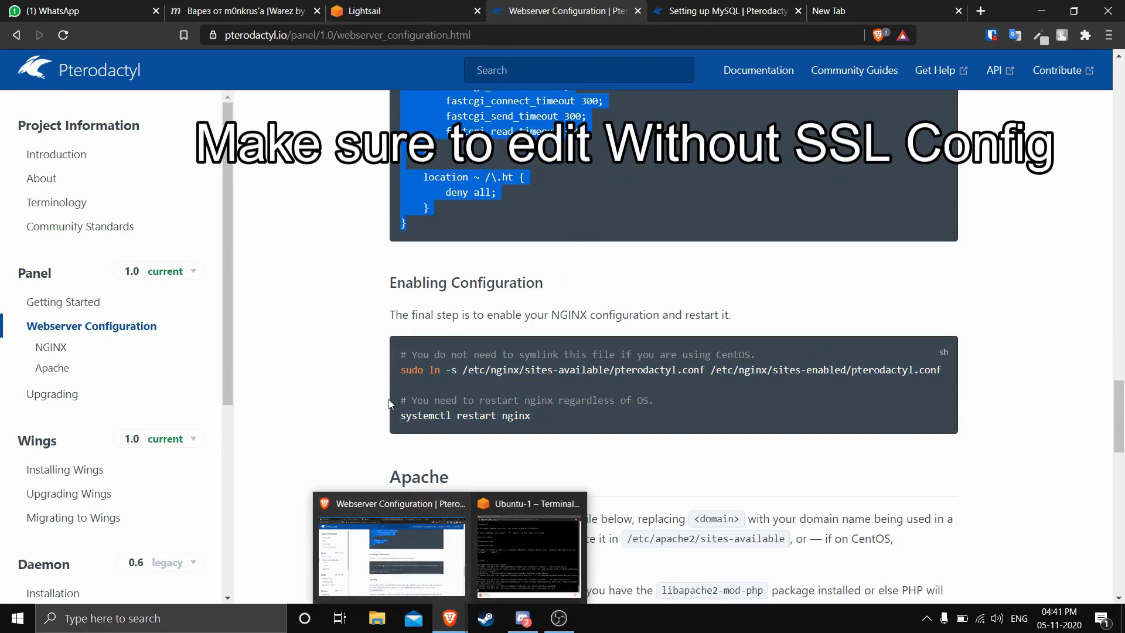
{"action": "type", "text": "notepad++"}
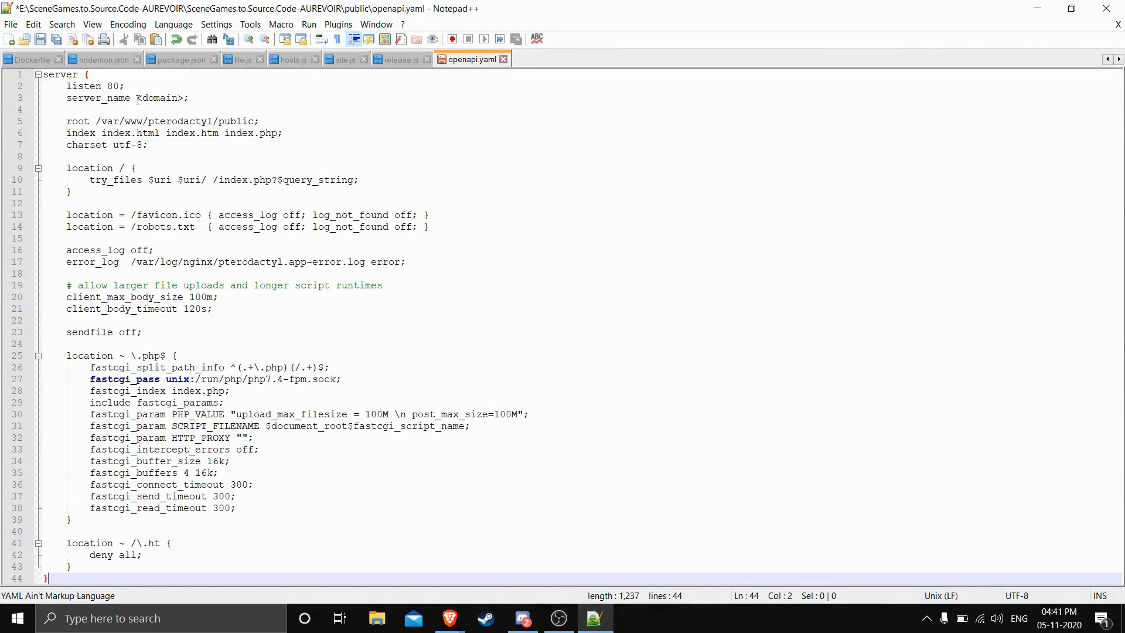
Enter 13.235.13.3 as server_name in the pasted NGINX config in Notepad++.
{"action": "type", "text": "13.235.13.3"}
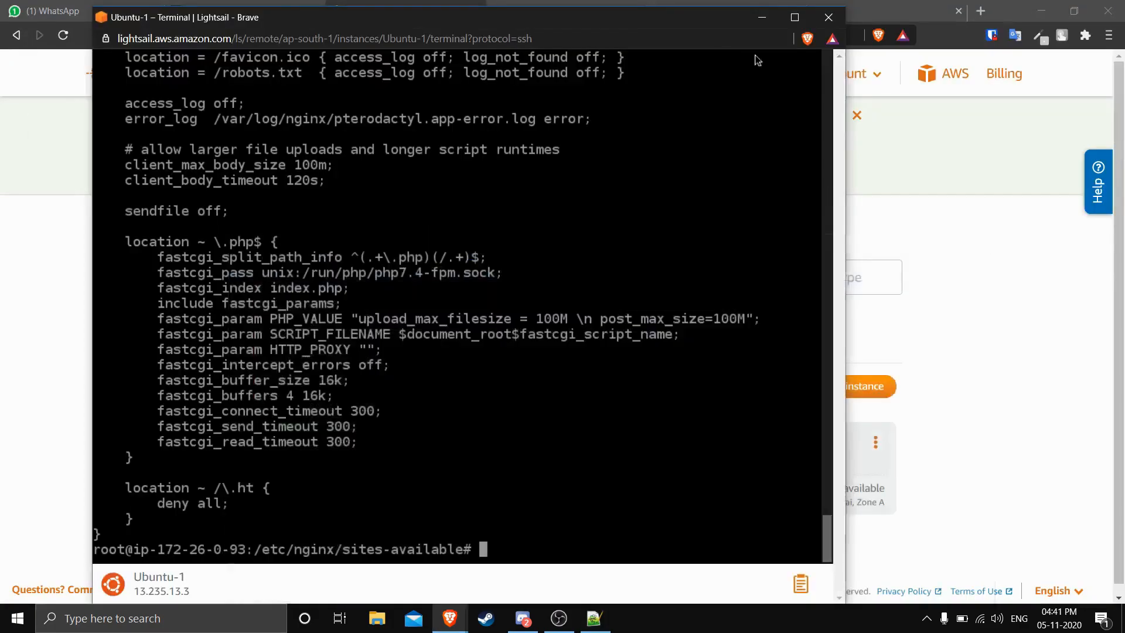
Finish writing pterodactyl.conf and select the sudo ln -s command under Enabling Configuration.
{"action": "left_click", "coordinate": [564, 11]}
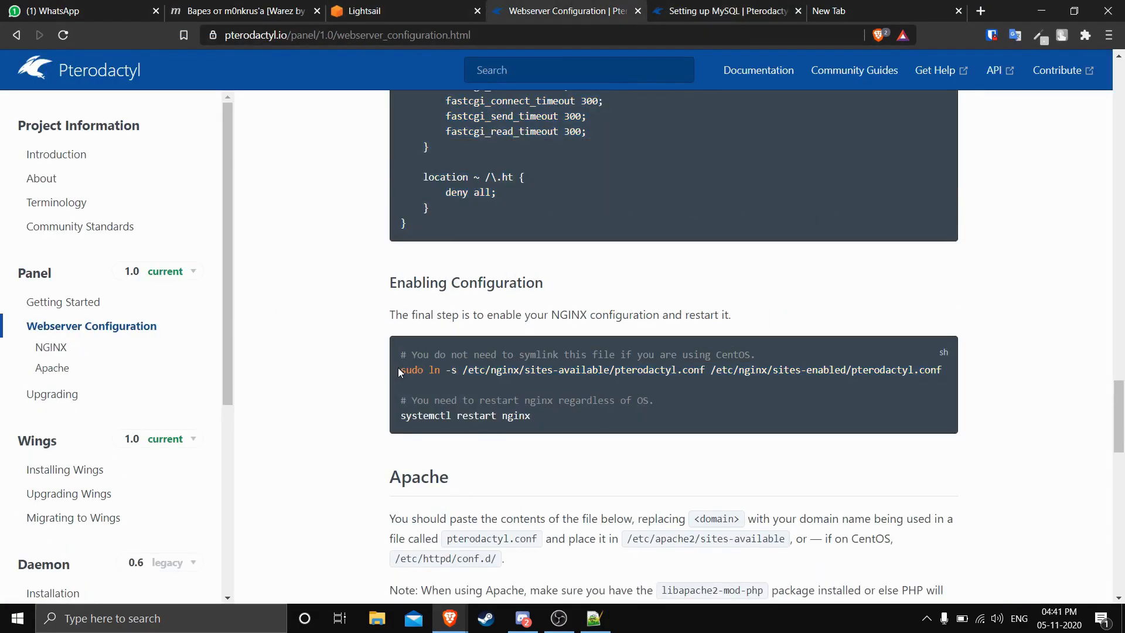
{"action": "left_click_drag", "start_coordinate": [400, 370], "coordinate": [941, 370]}
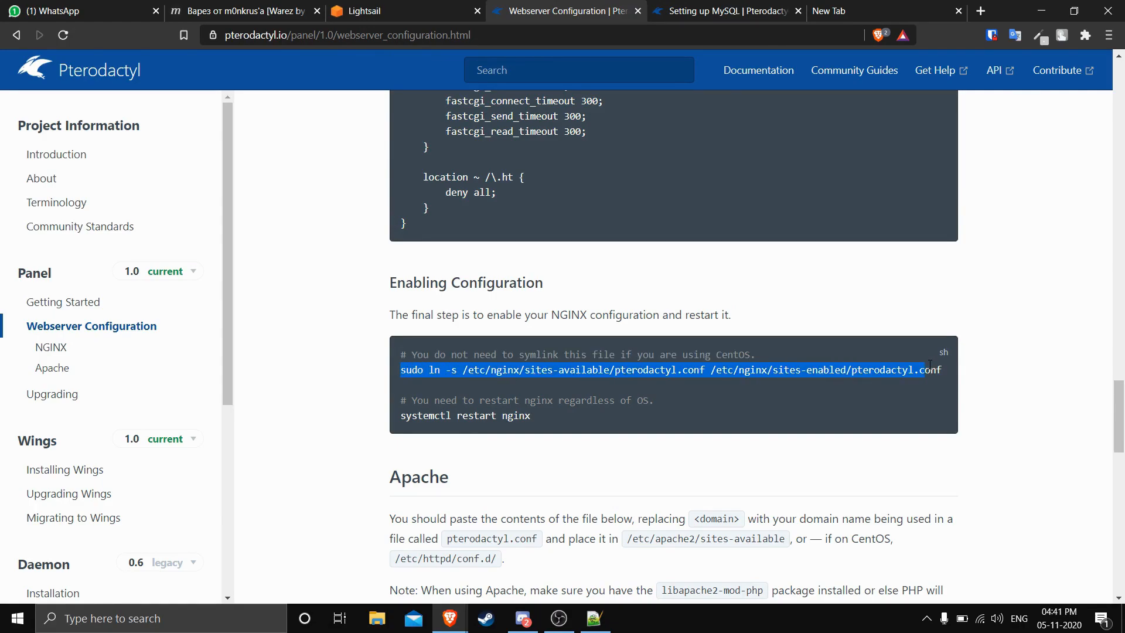